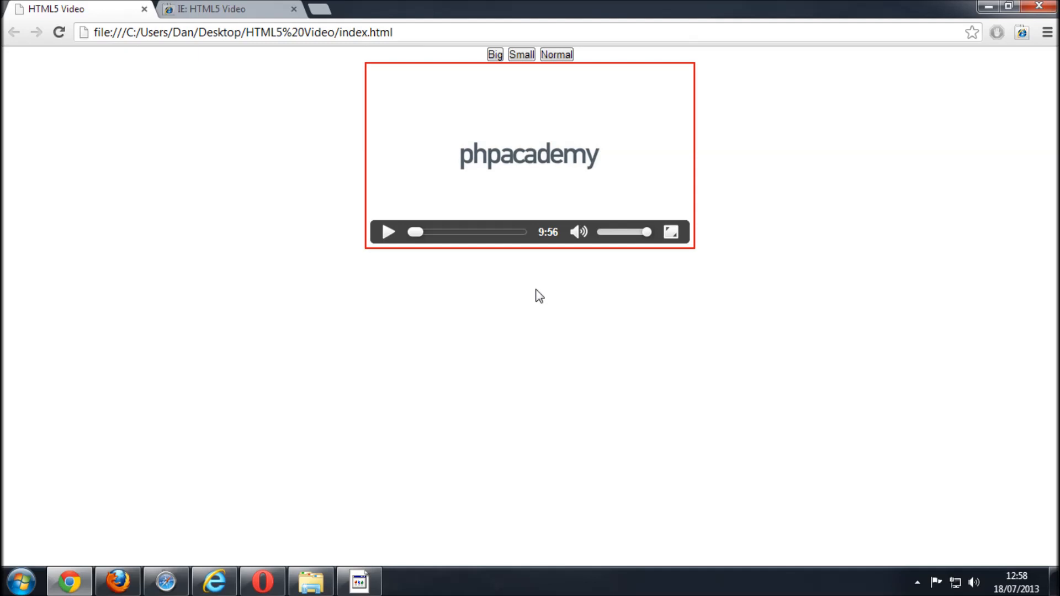
pyautogui.moveTo(360, 286)
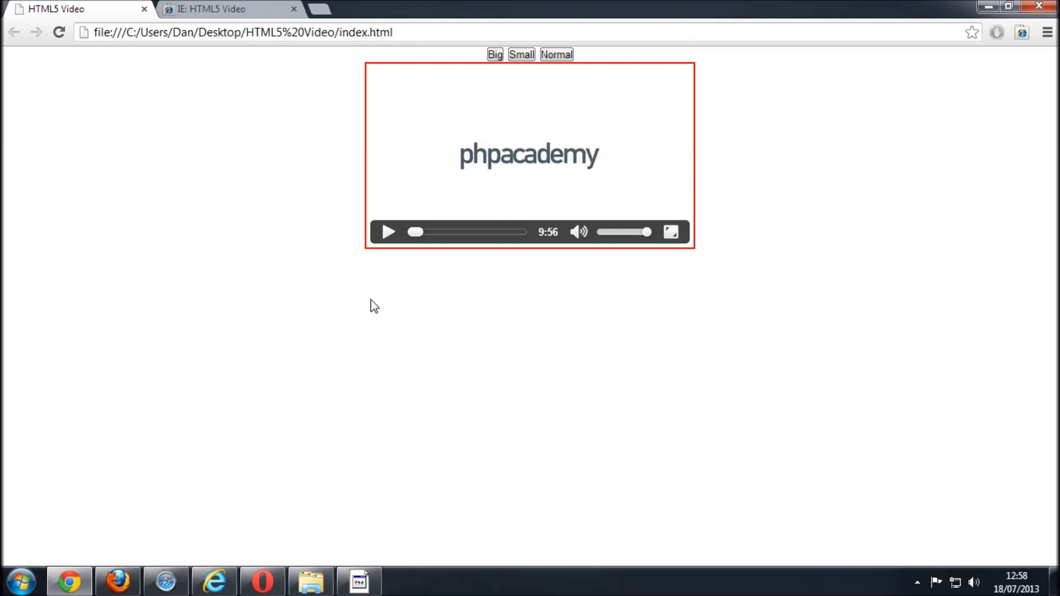
pyautogui.moveTo(443, 270)
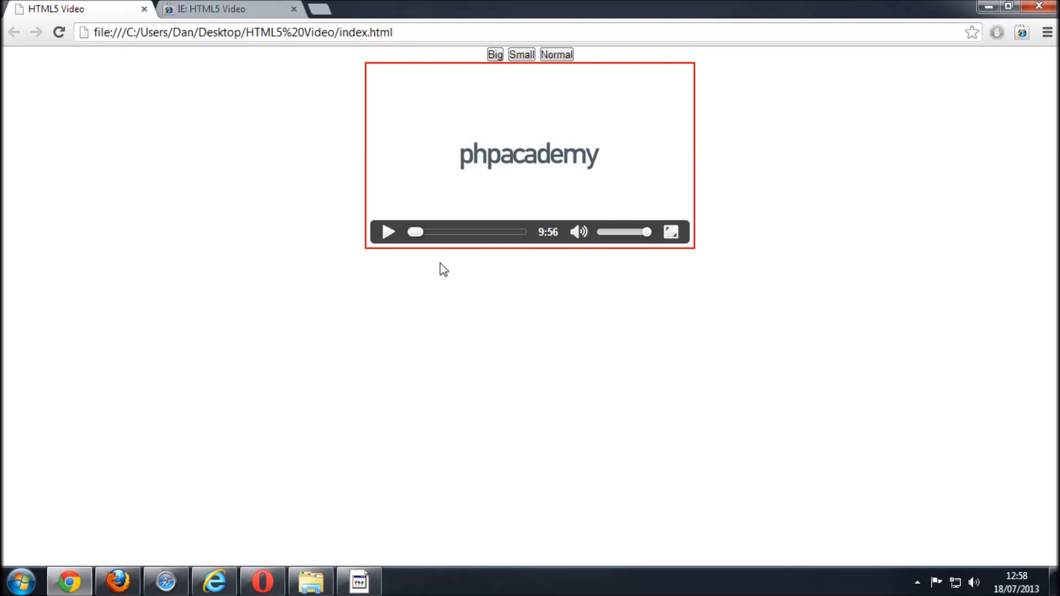
pyautogui.moveTo(75, 490)
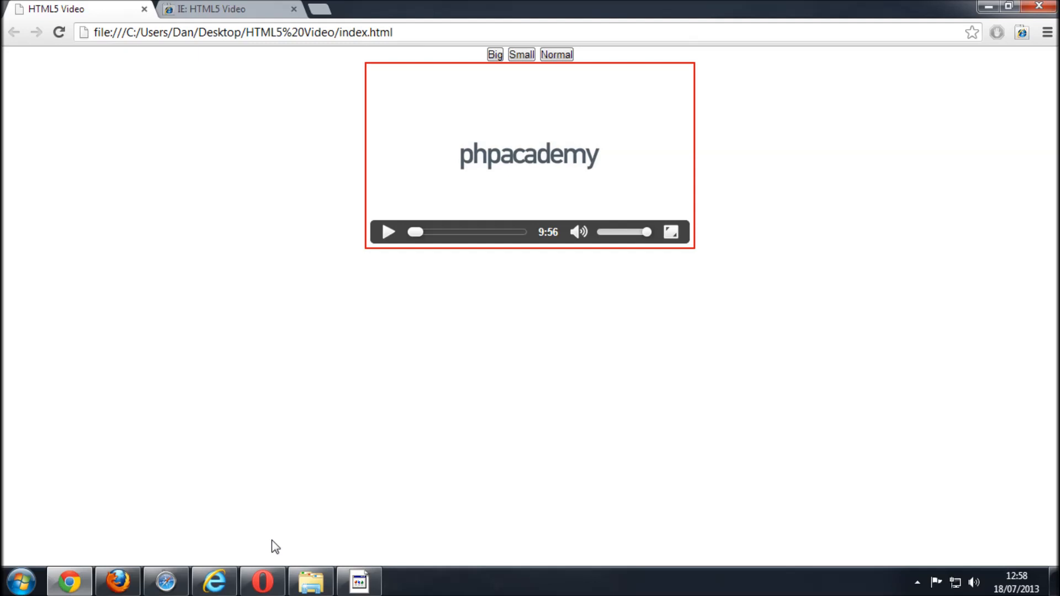
pyautogui.moveTo(435, 341)
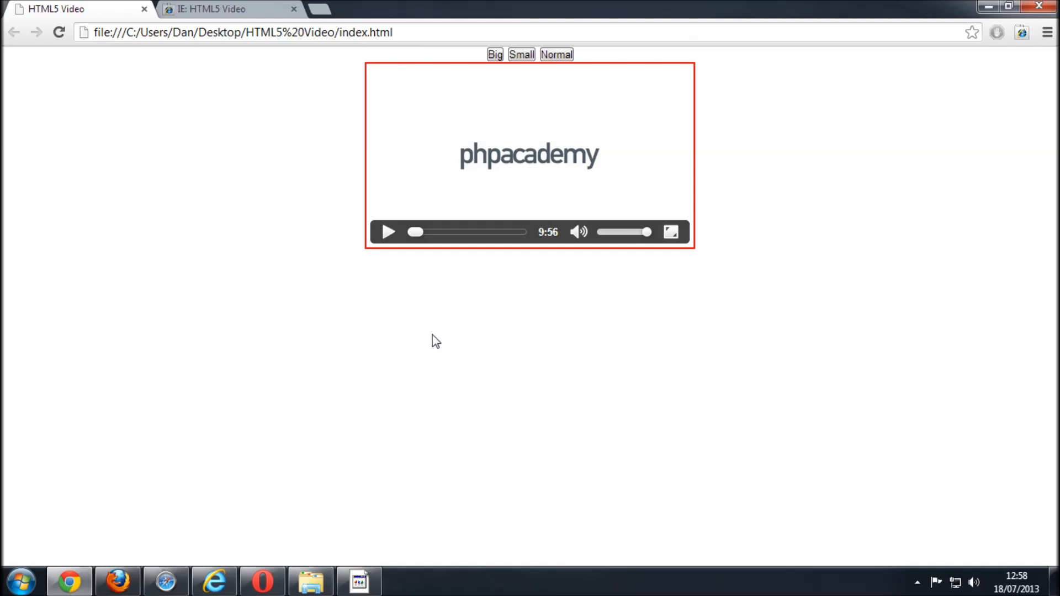
pyautogui.moveTo(304, 403)
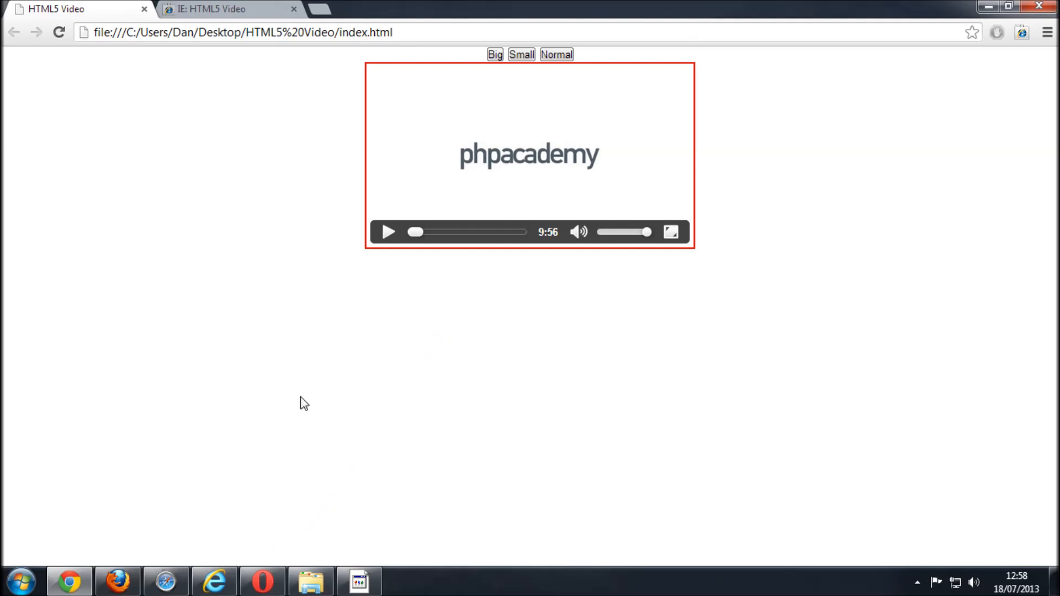
pyautogui.moveTo(162, 398)
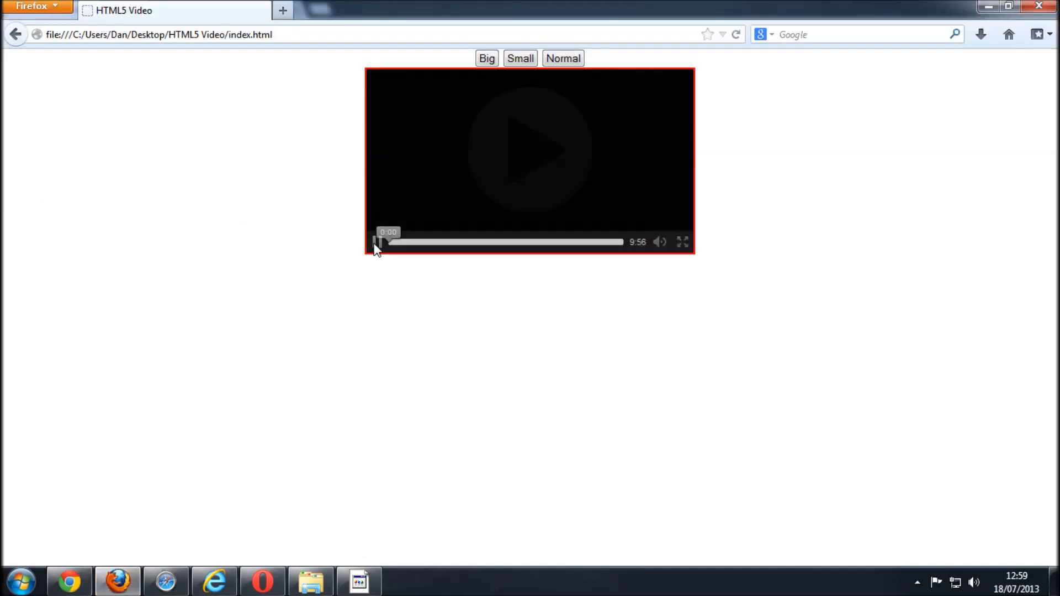
# Step: View the index.html video page with its red-framed player in Chrome
pyautogui.click(377, 242)
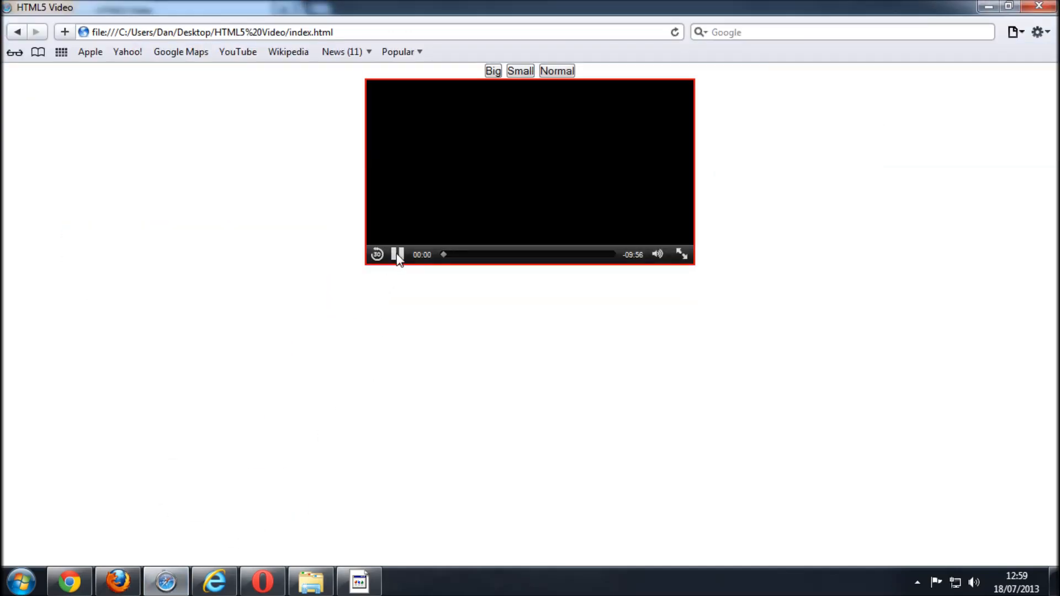
# Step: Switch to Safari showing the same HTML5 Video page and player
pyautogui.click(213, 580)
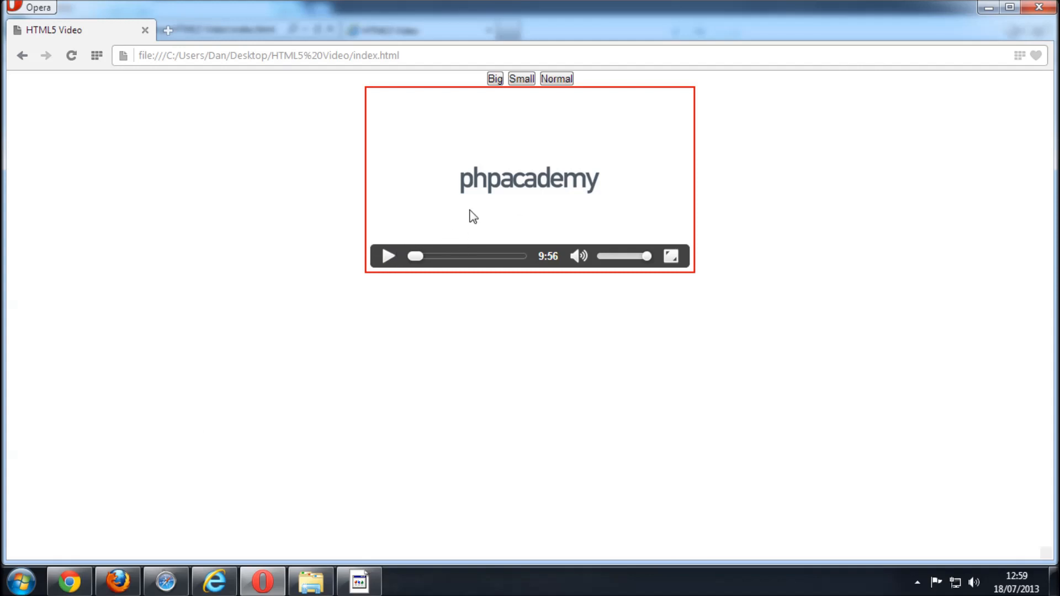
pyautogui.moveTo(603, 159)
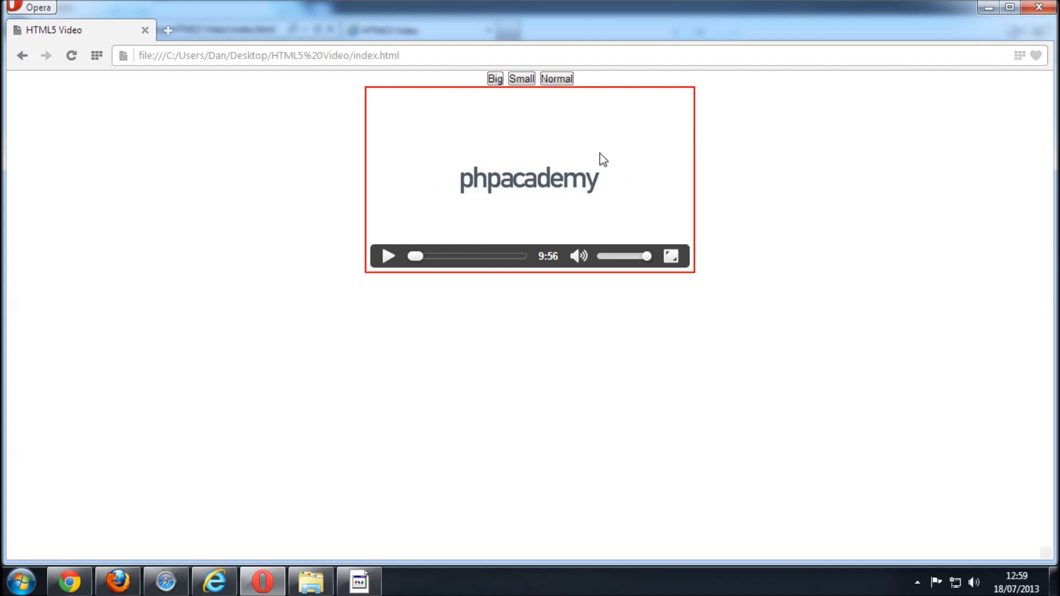
pyautogui.moveTo(528, 233)
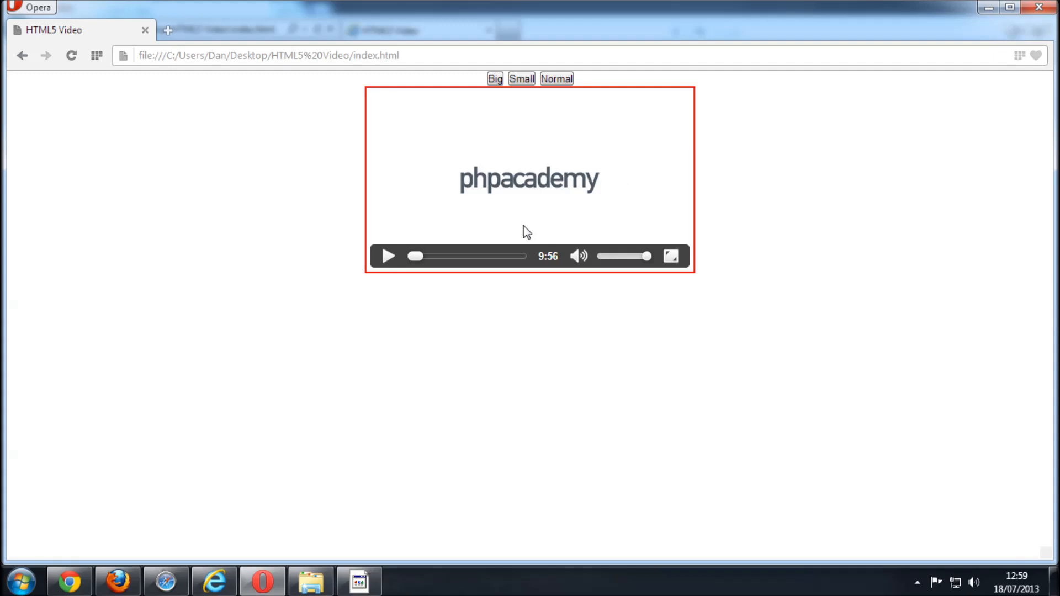
pyautogui.moveTo(430, 211)
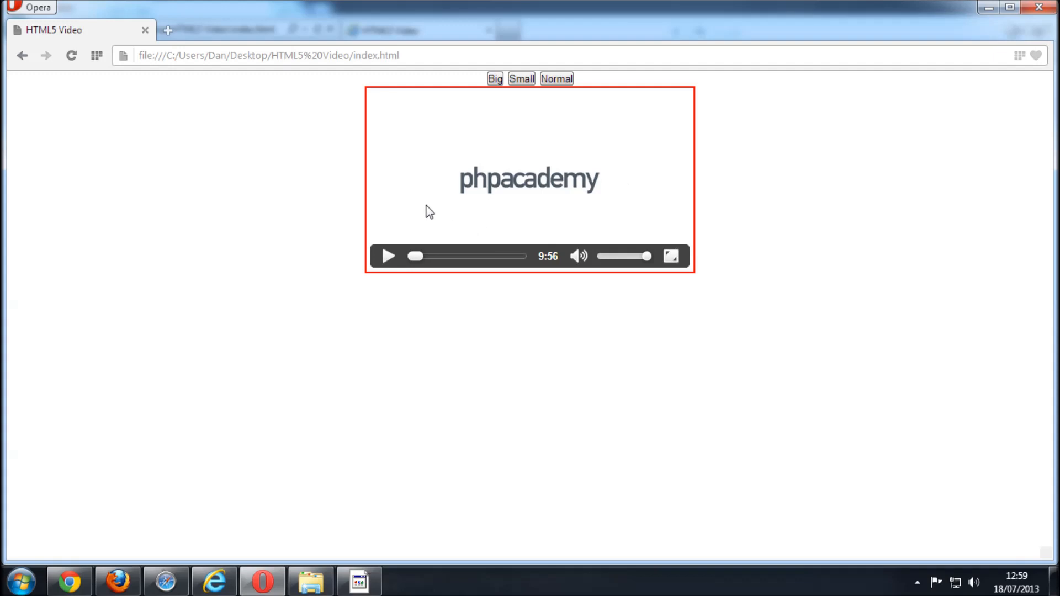
pyautogui.moveTo(450, 147)
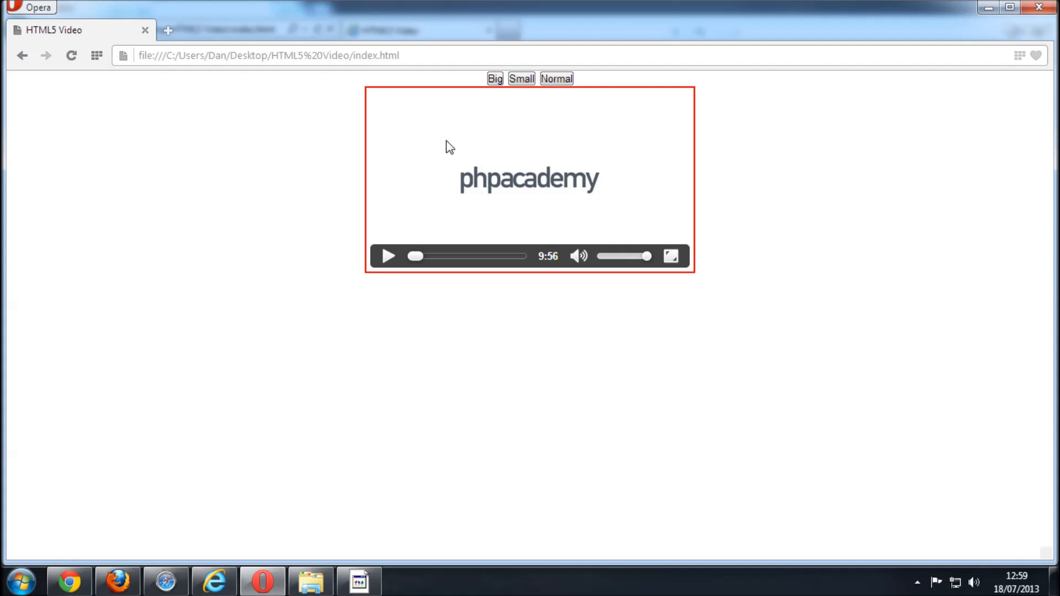
pyautogui.moveTo(515, 120)
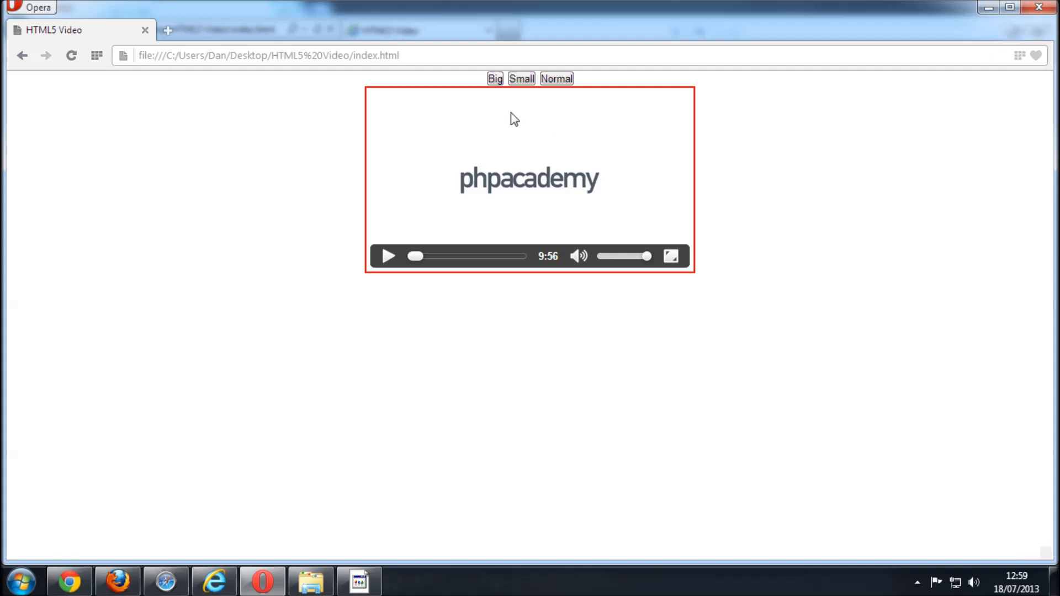
pyautogui.moveTo(460, 195)
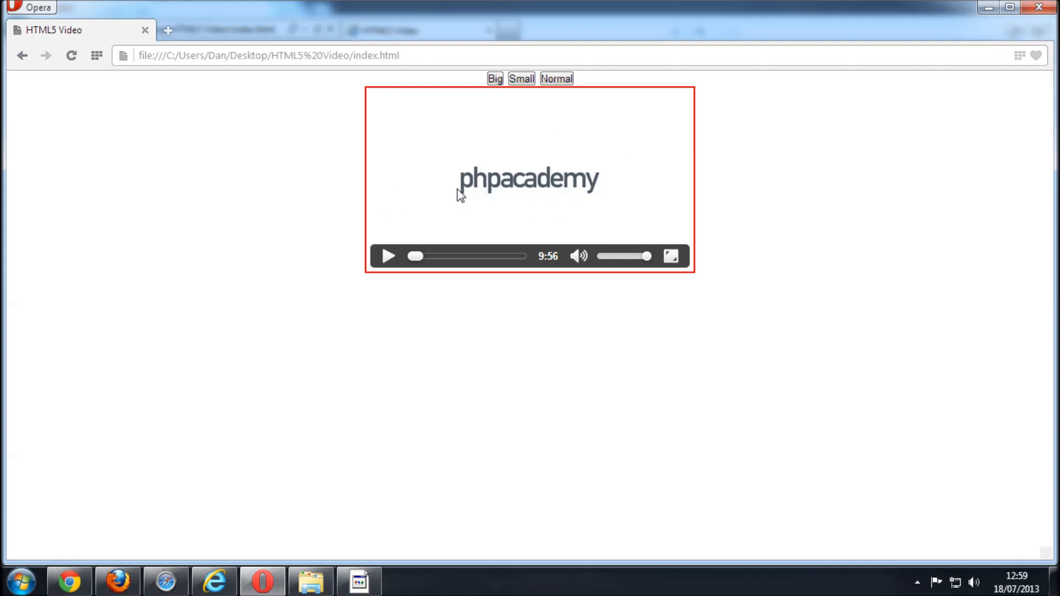
pyautogui.moveTo(452, 181)
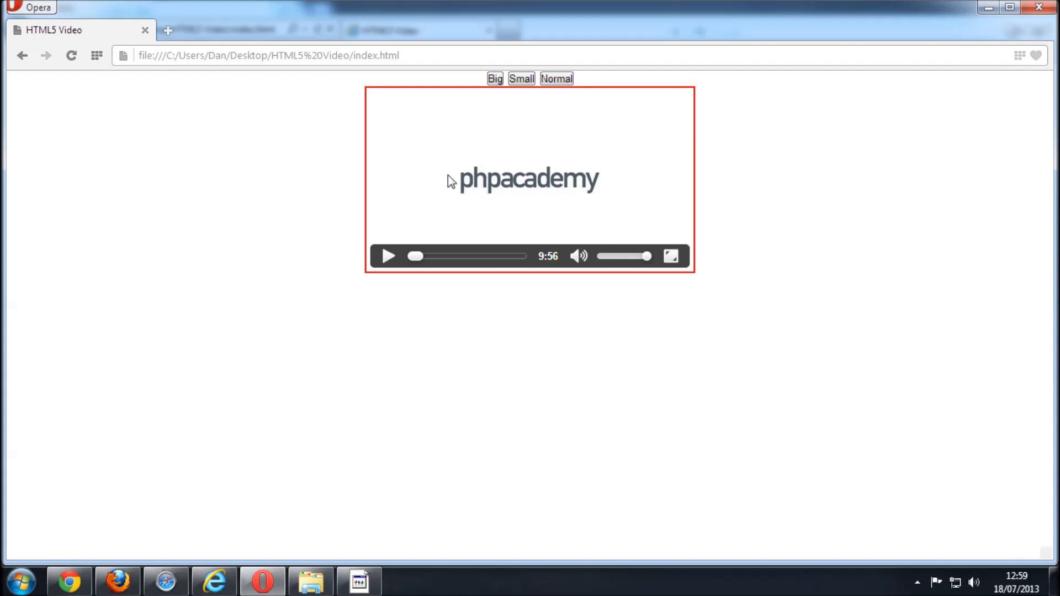
# Step: View the phpacademy poster in the red-framed player in Opera
pyautogui.click(389, 256)
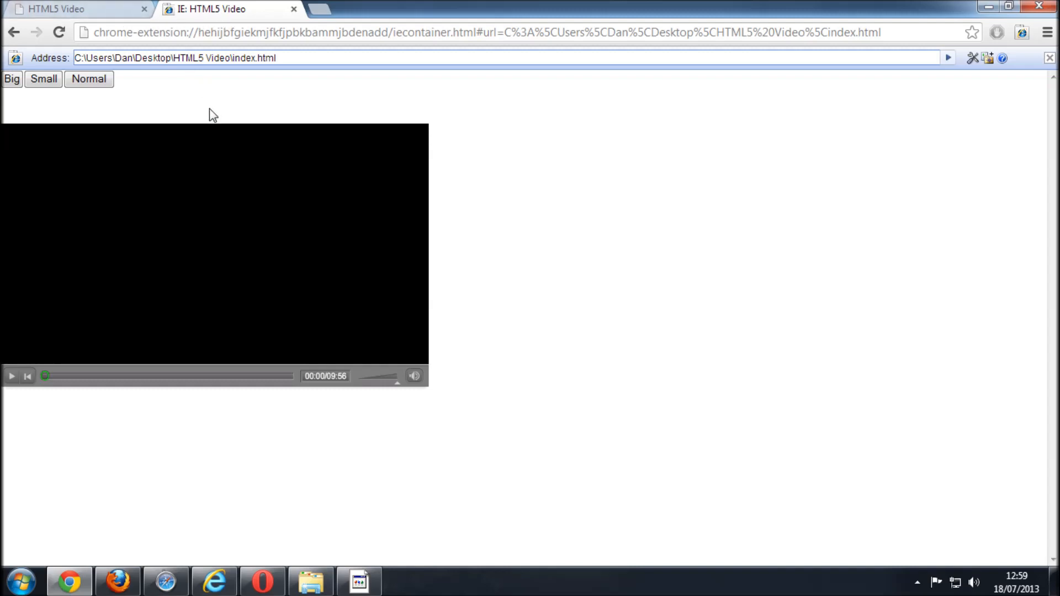
pyautogui.moveTo(257, 307)
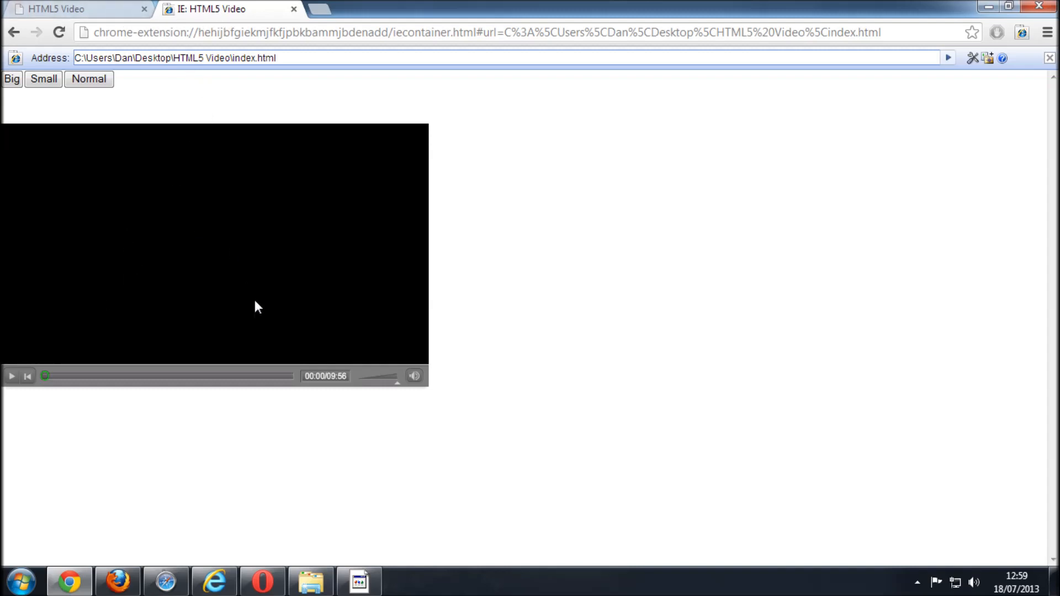
pyautogui.moveTo(213, 319)
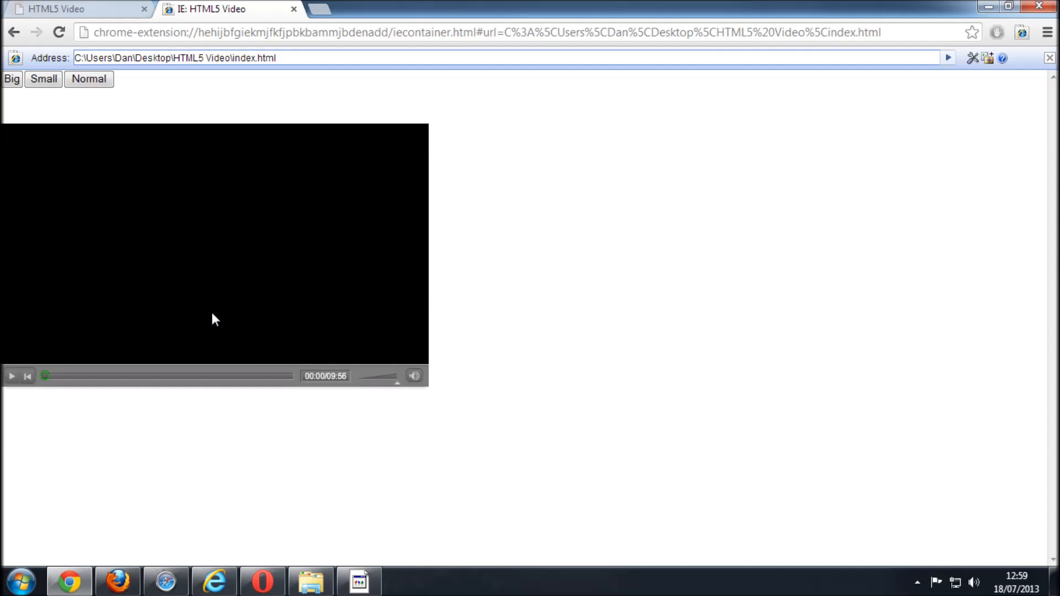
pyautogui.moveTo(391, 377)
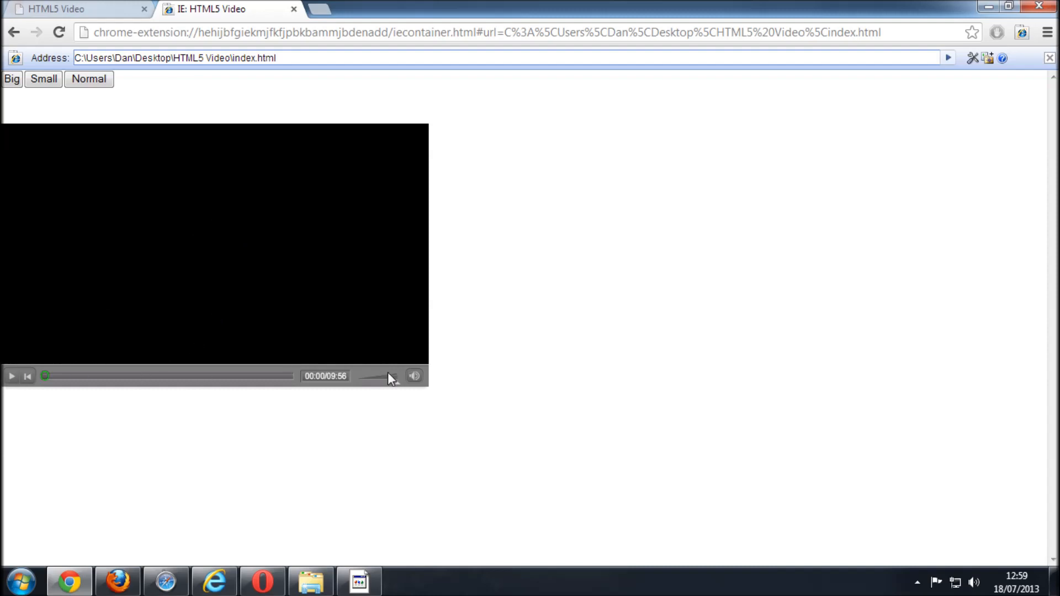
pyautogui.moveTo(220, 230)
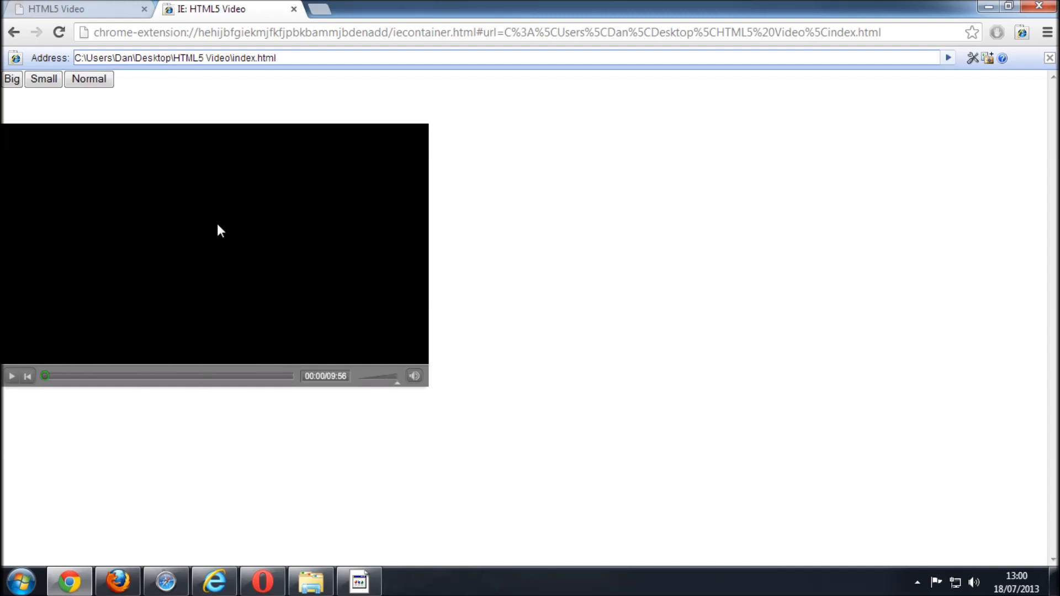
pyautogui.moveTo(229, 257)
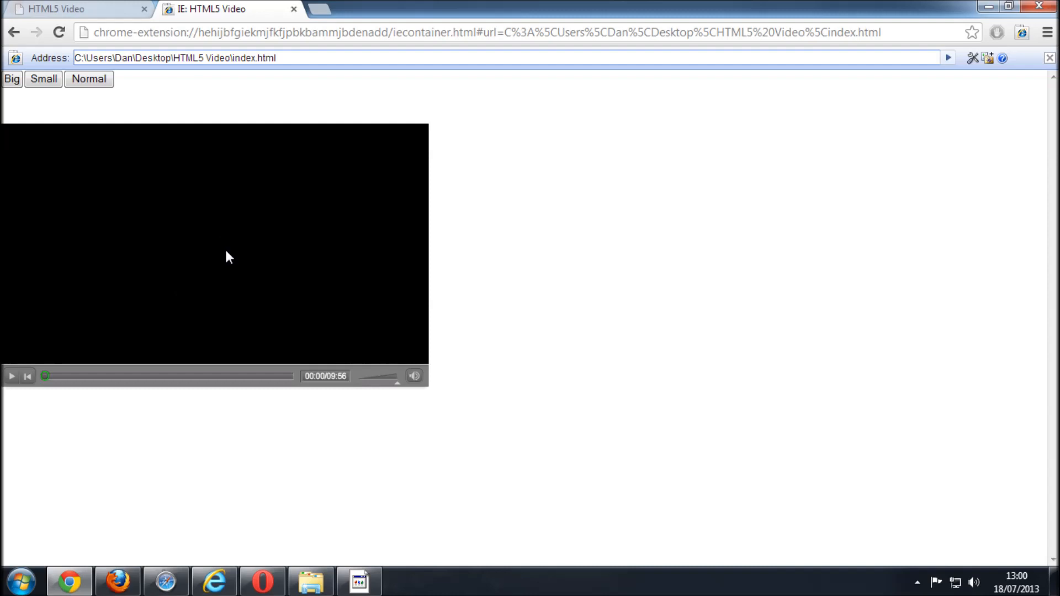
pyautogui.moveTo(212, 301)
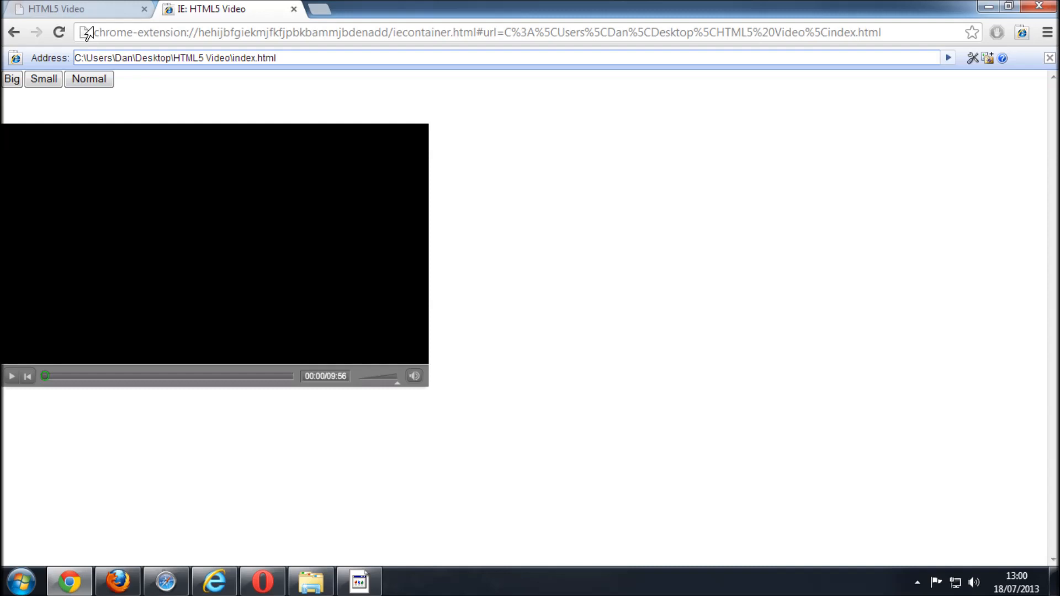
# Step: Start the Flash fallback video playing in Chrome's IE-rendered tab
pyautogui.click(11, 376)
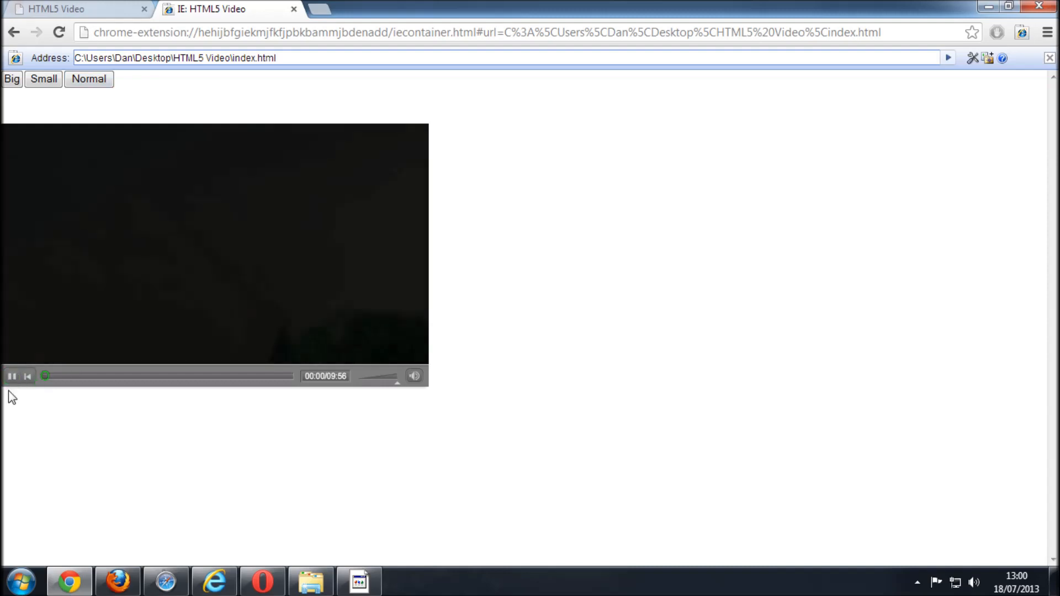
pyautogui.click(11, 377)
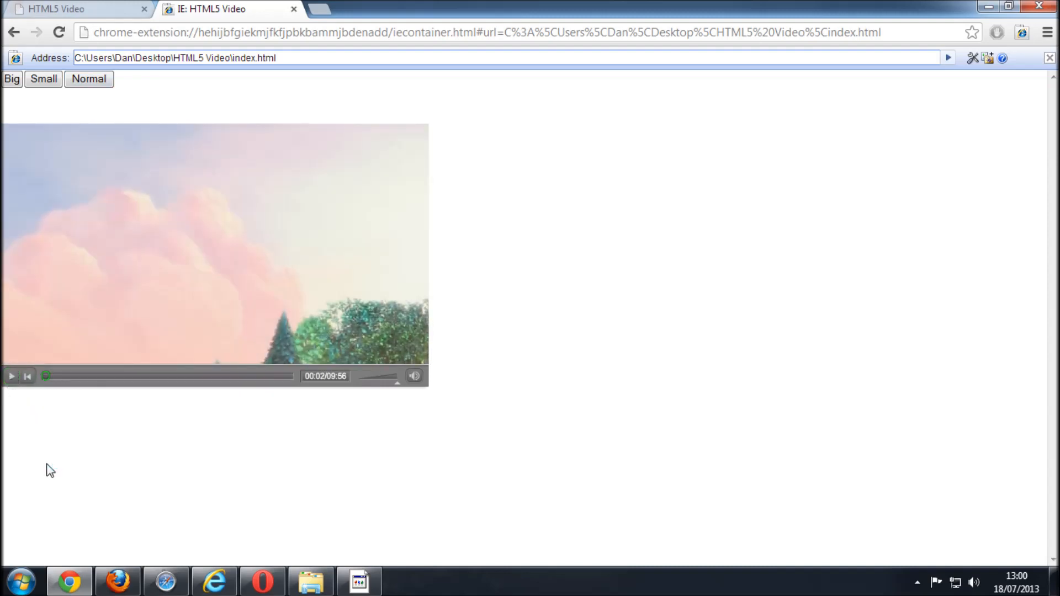